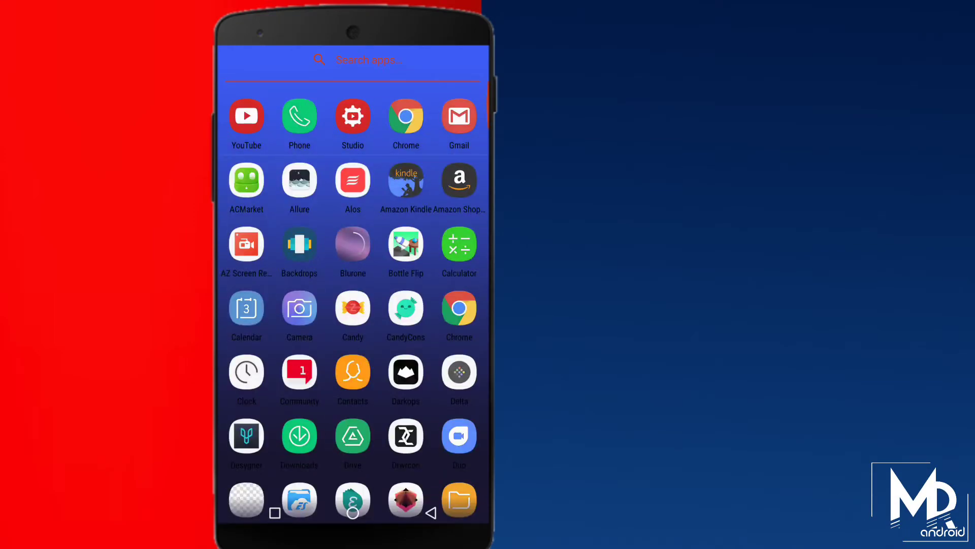
Scroll through the S8-styled app drawer before Nova's 'Welcome to Nova!' setup appears.
scroll("down", 3)
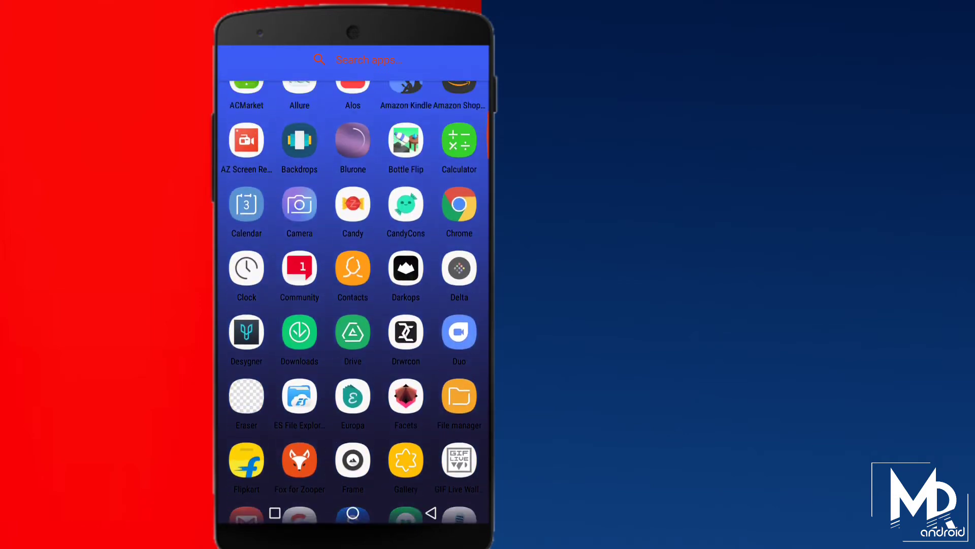
scroll("down", 3)
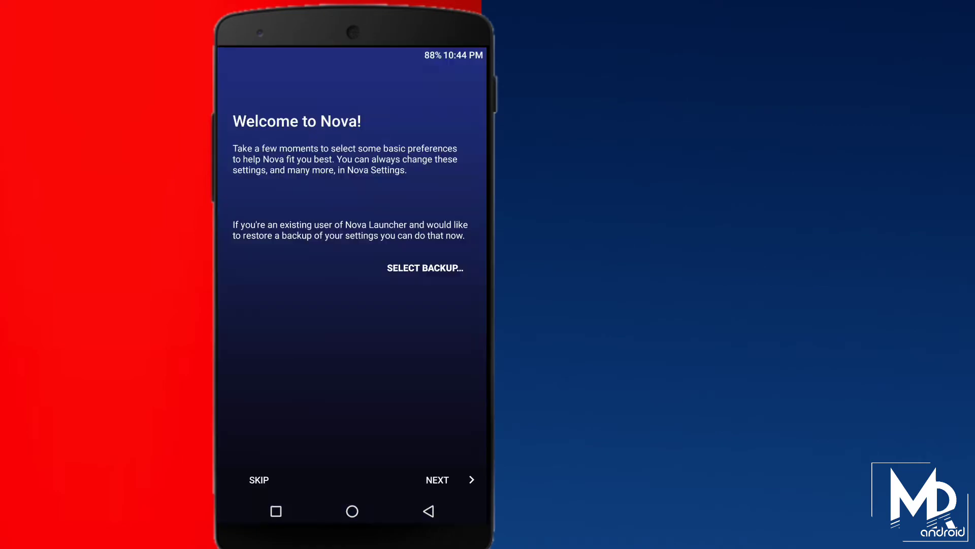
Apply the default Nova presets, then drag a default home shortcut to Remove.
left_click(449, 480)
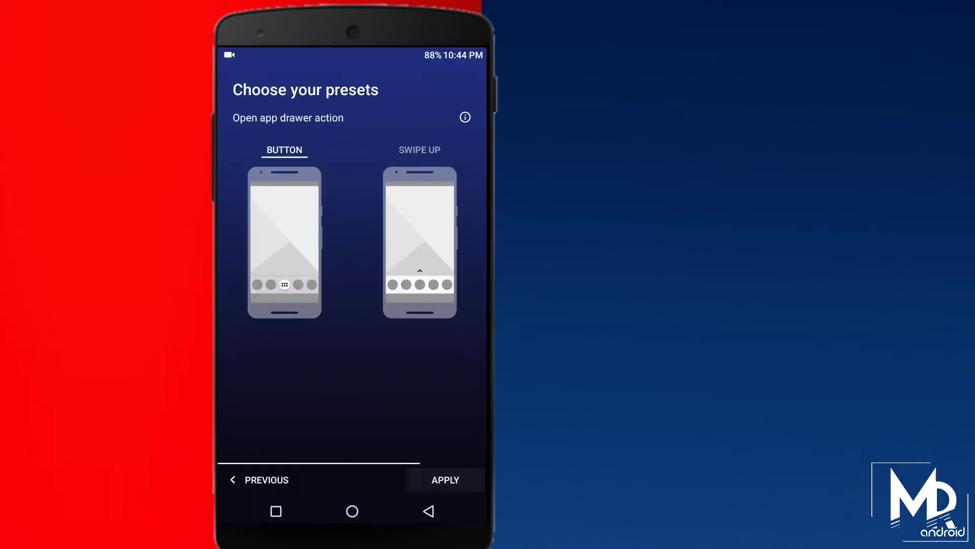
left_click(445, 480)
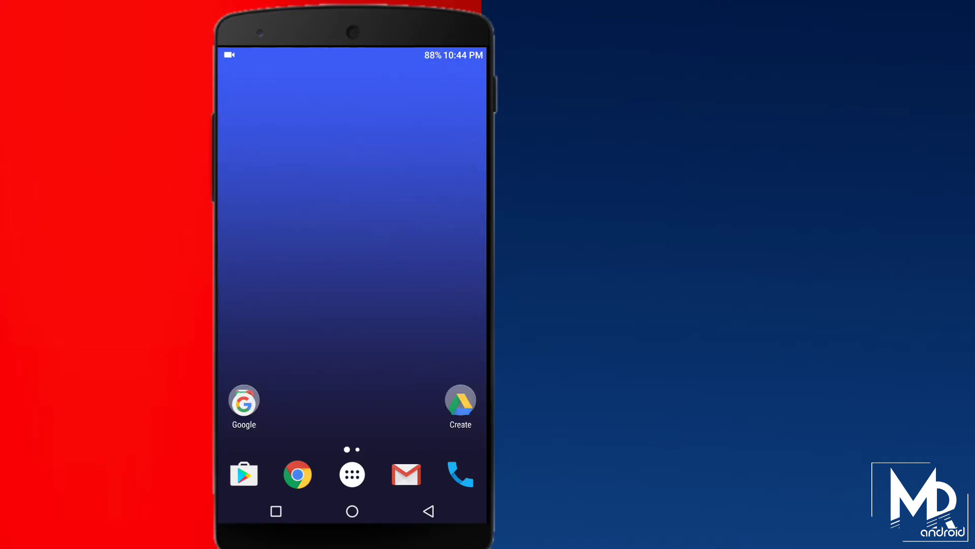
left_click(244, 402)
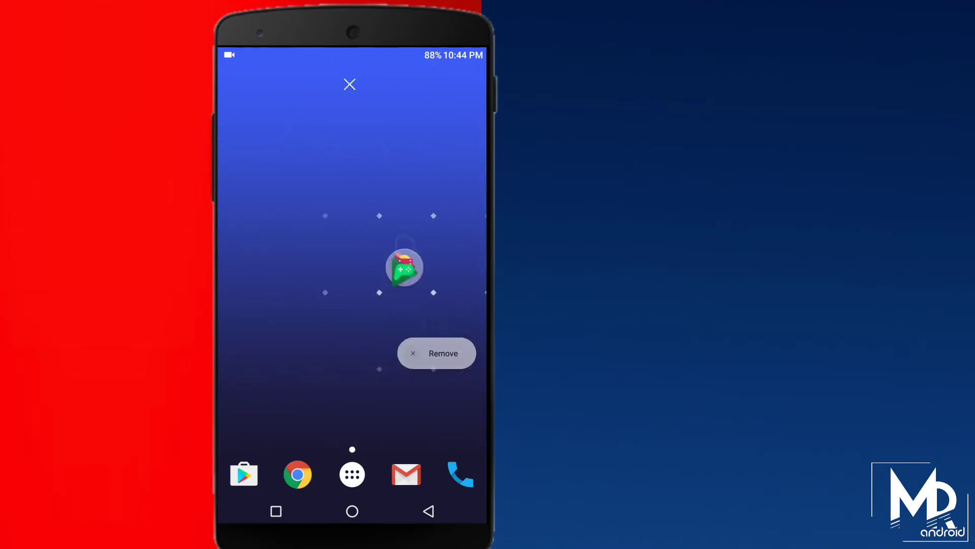
left_click_drag(403, 267, 437, 353)
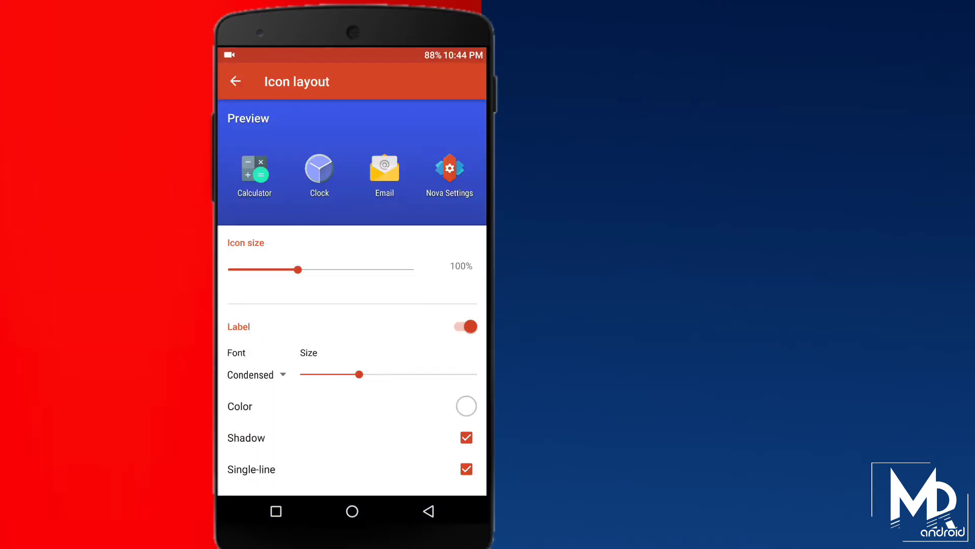
Set drawer icon size to 115% with black labels and shadow turned off.
left_click_drag(300, 269, 355, 269)
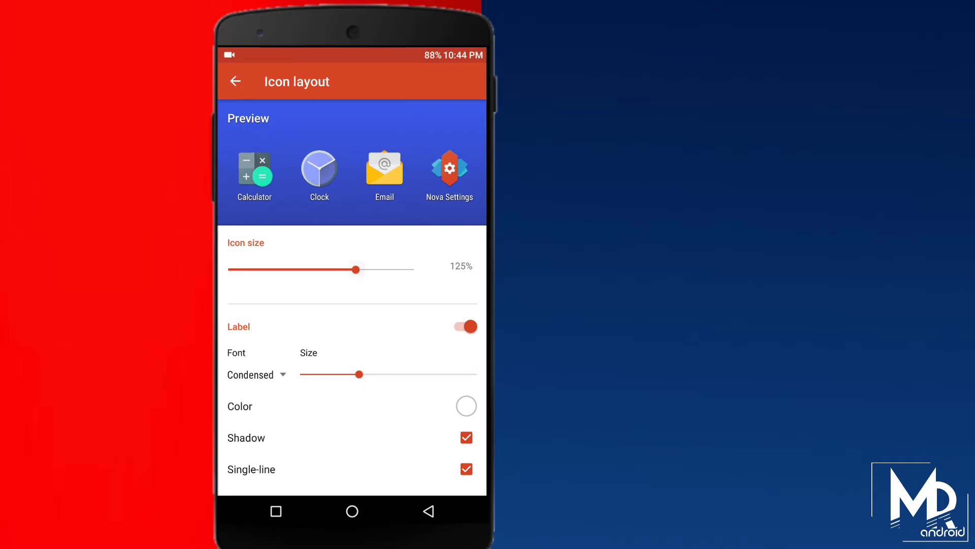
left_click(235, 81)
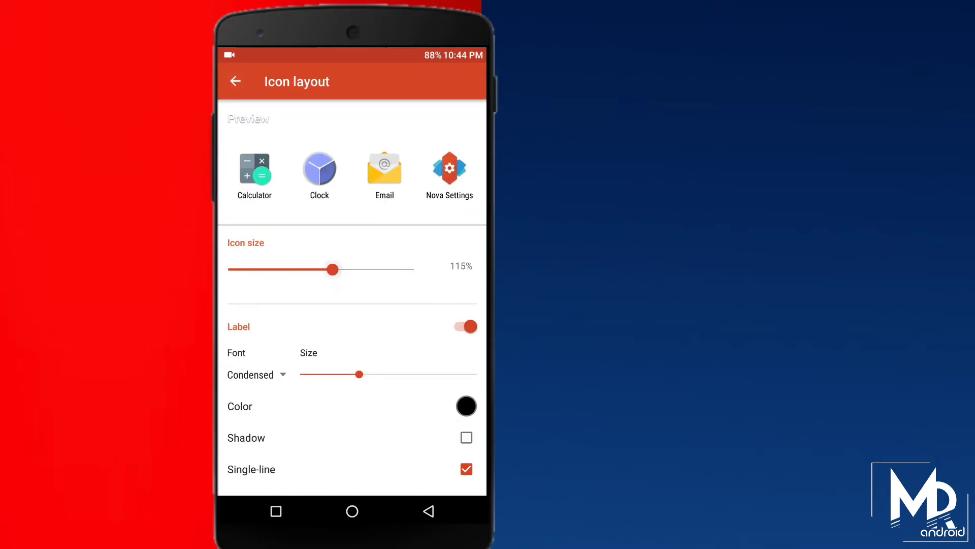
left_click(235, 81)
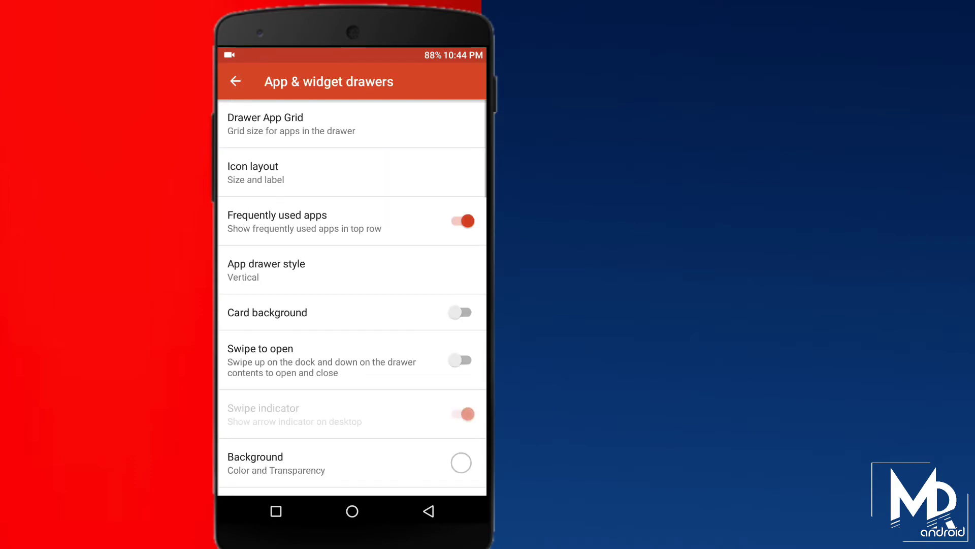
Scroll through the App & widget drawers options and back out to Nova Settings.
scroll("down", 3)
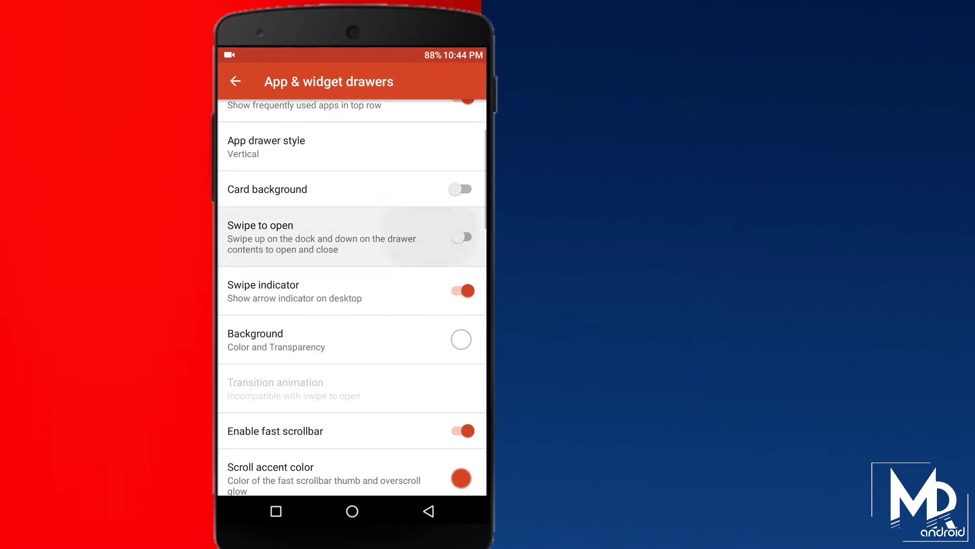
scroll("down", 3)
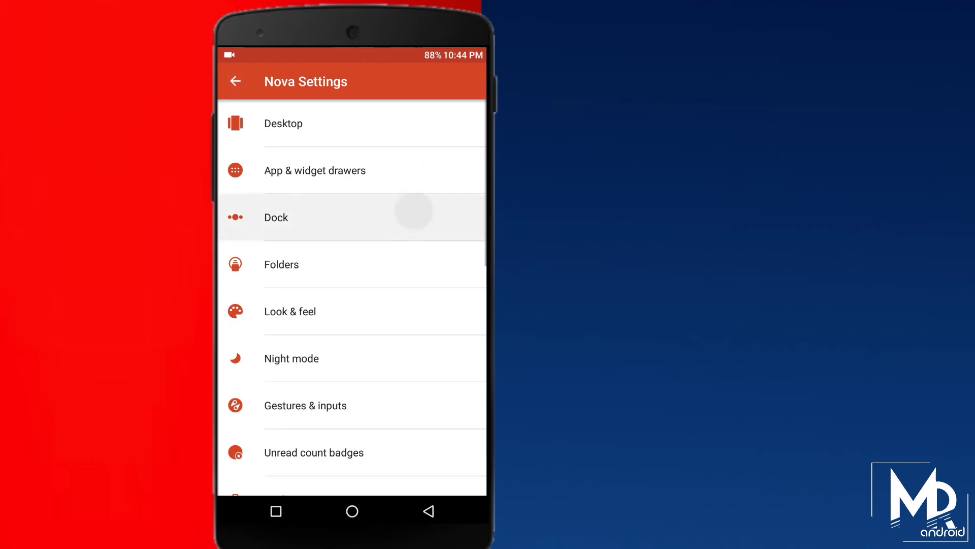
Set the dock icon size to 125% in Dock > Icon layout.
left_click(275, 218)
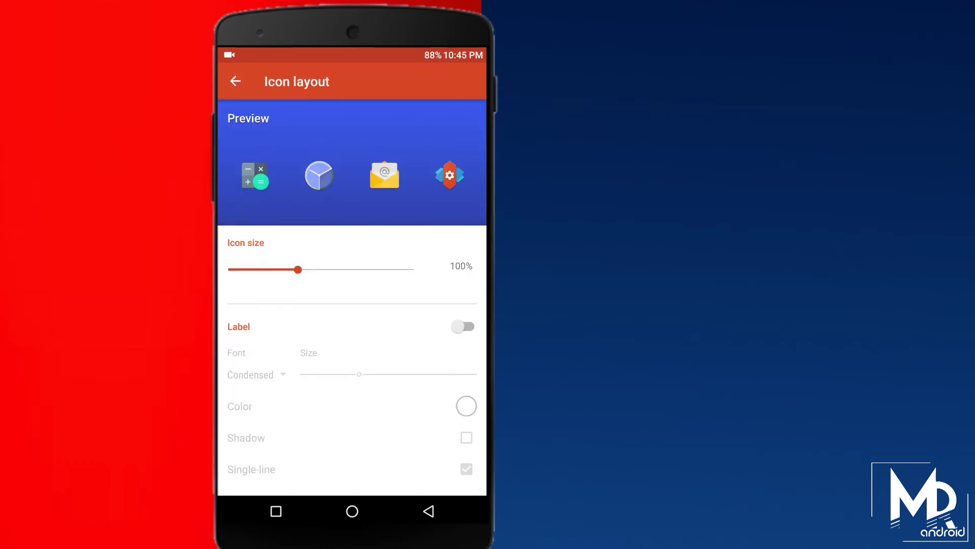
left_click_drag(299, 268, 356, 268)
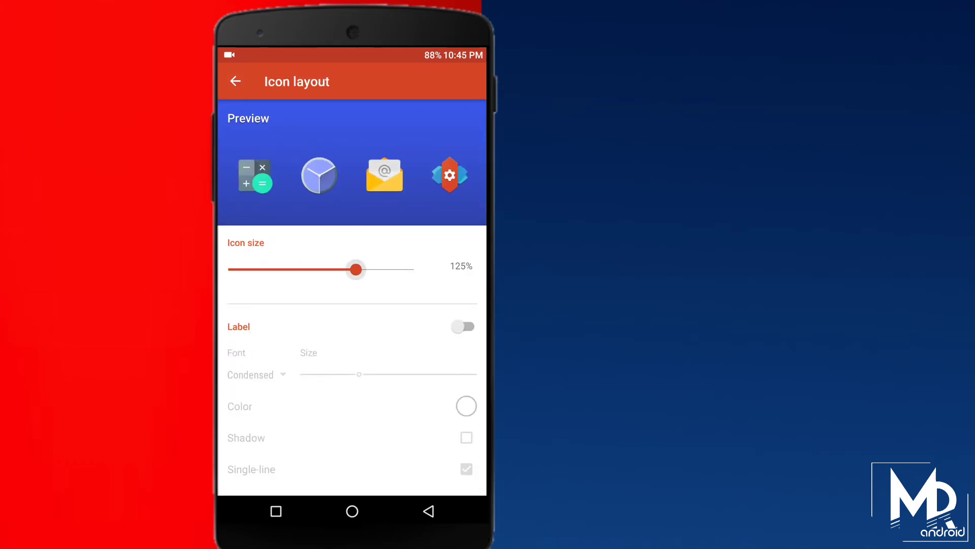
left_click(235, 81)
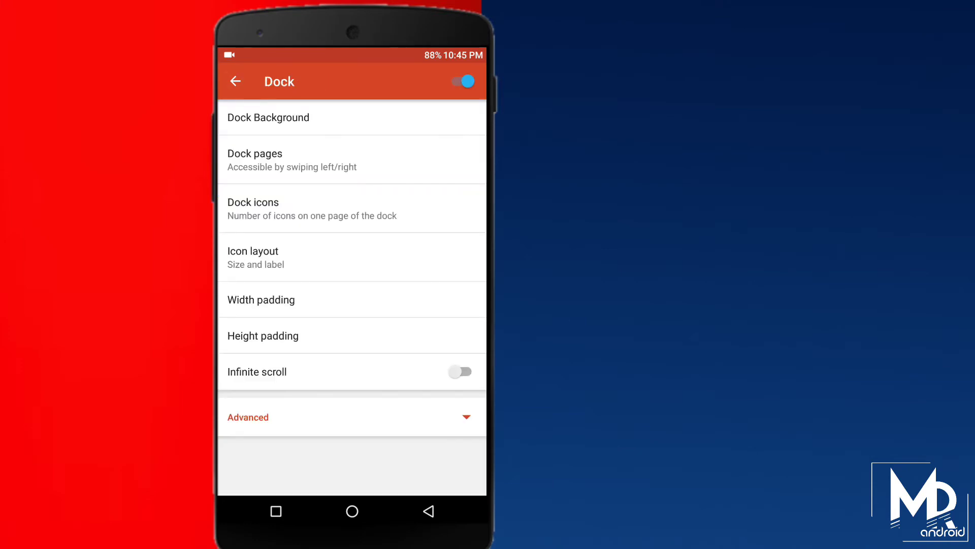
Enable the dock background with Transparency at 100% and return to Nova Settings.
left_click(268, 118)
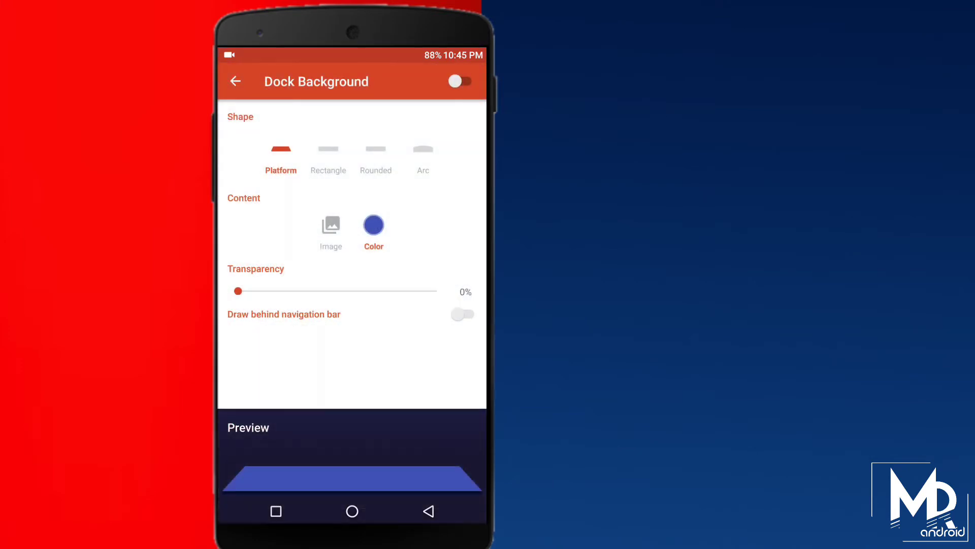
left_click_drag(238, 291, 437, 291)
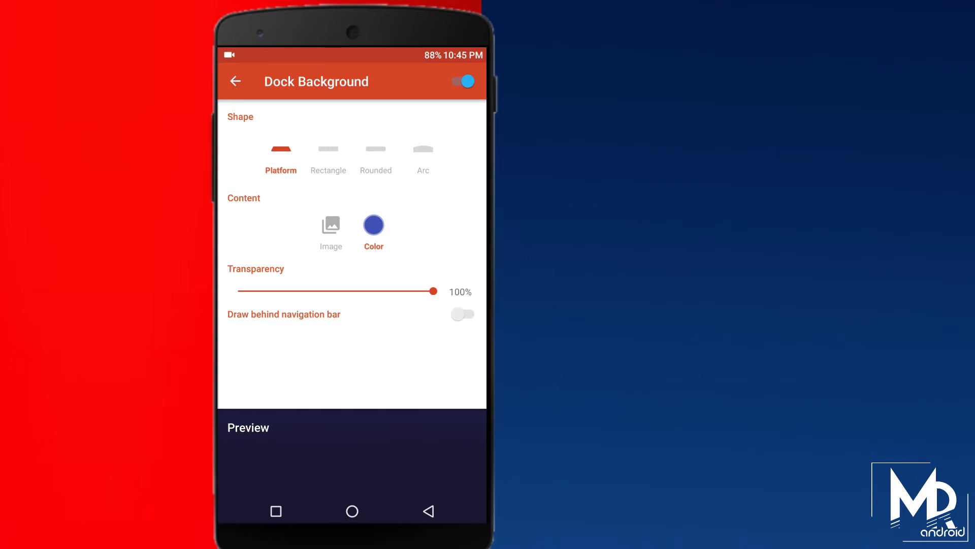
left_click(238, 81)
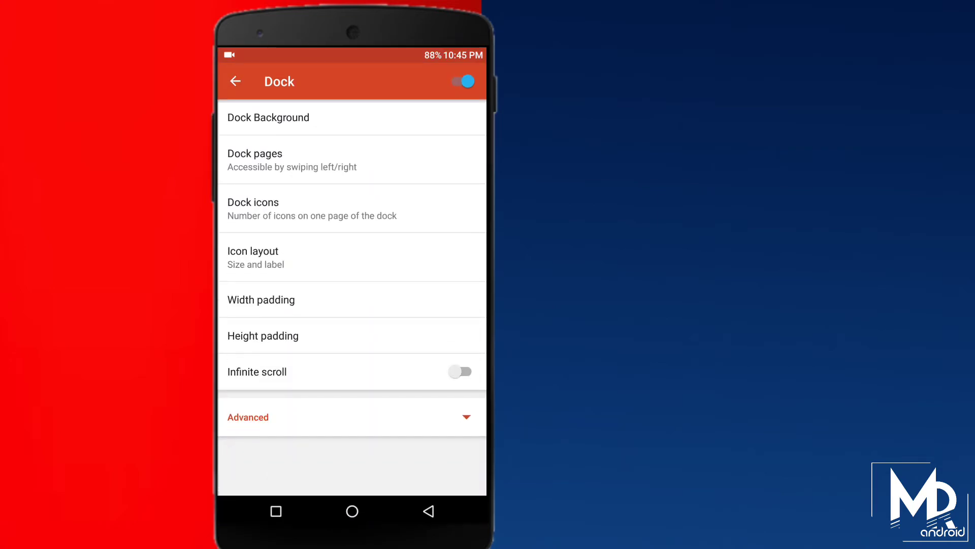
left_click(235, 81)
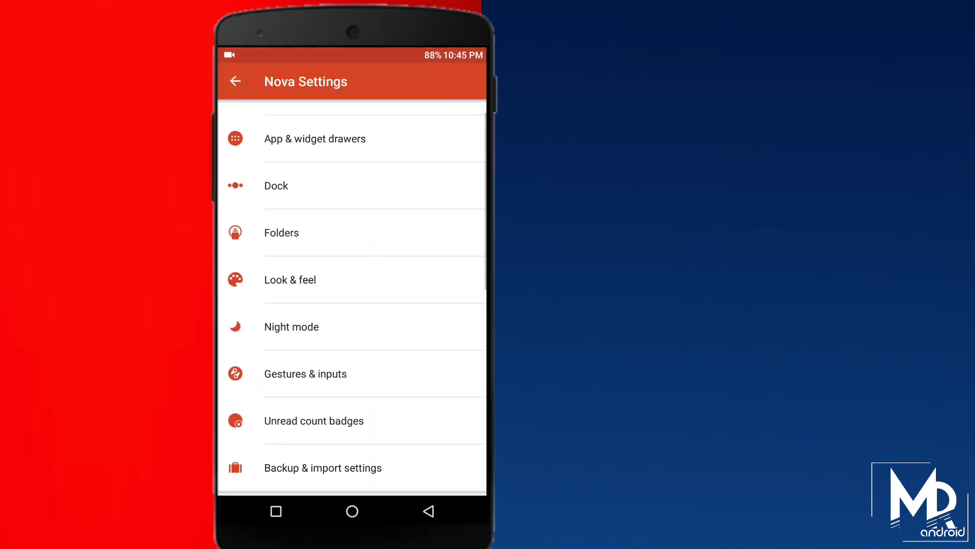
Choose GS8 Icons as the icon pack under Look & feel.
scroll("down", 3)
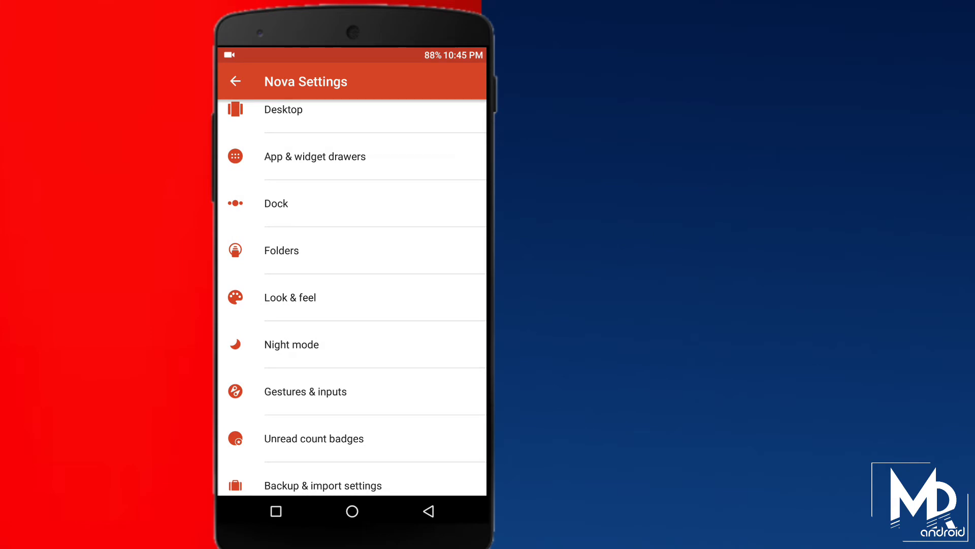
left_click(291, 297)
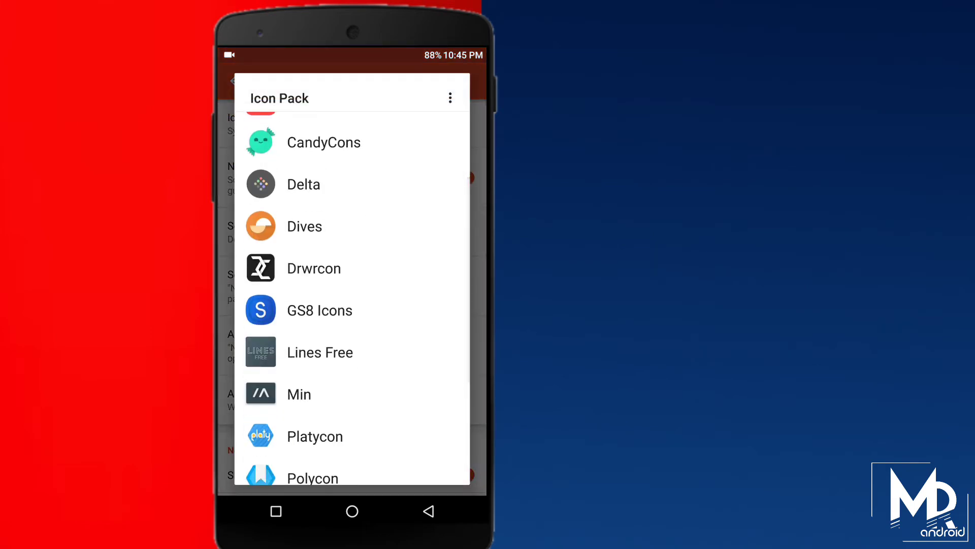
left_click(320, 311)
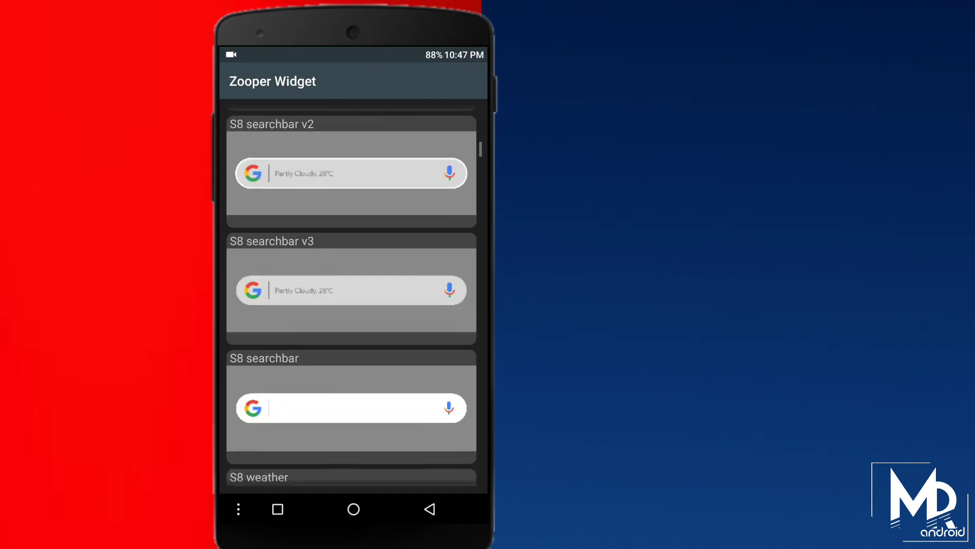
Place the S8 searchbar Zooper template, then add a second Zooper widget for S8 weather.
scroll("down", 3)
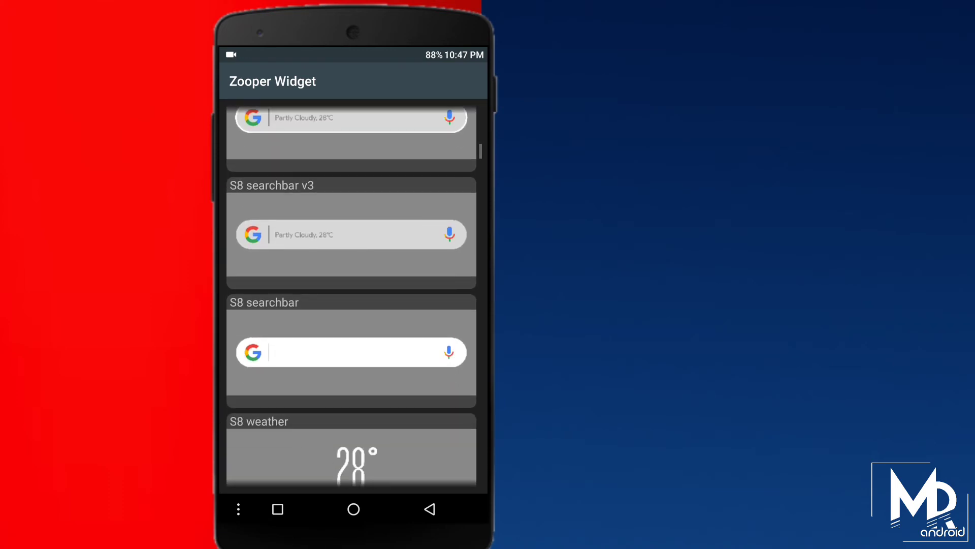
left_click(351, 351)
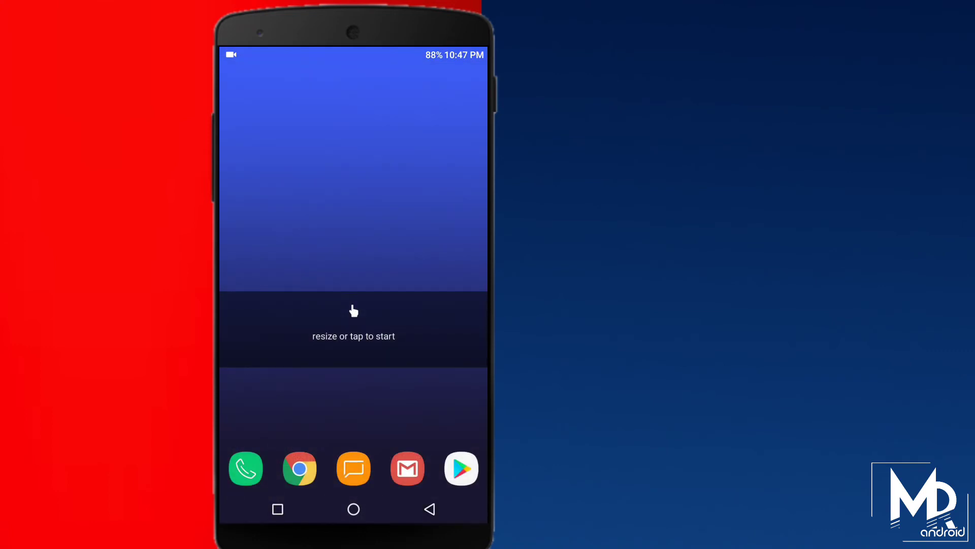
left_click(353, 324)
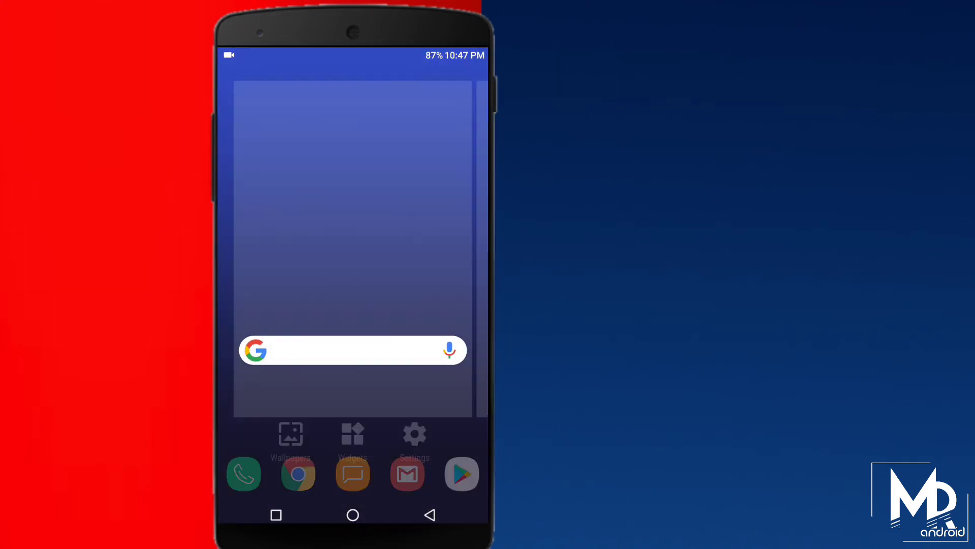
left_click(352, 433)
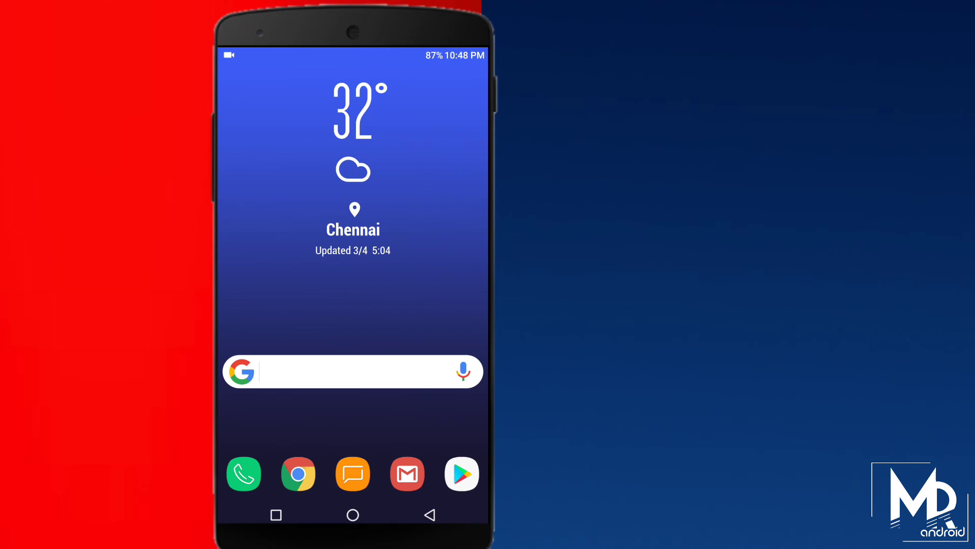
Move the S8 weather widget up and enlarge it with its resize handles.
left_click_drag(353, 473, 299, 396)
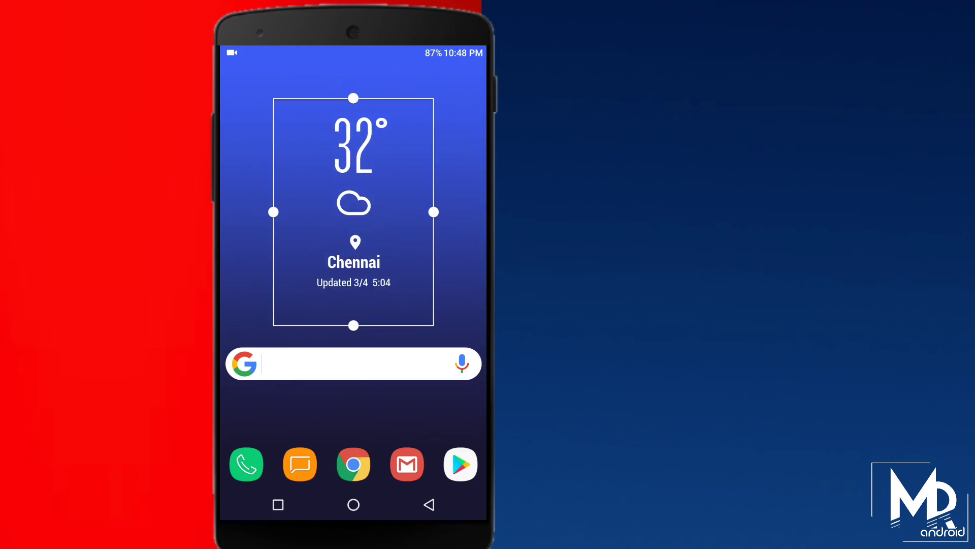
left_click_drag(406, 463, 439, 430)
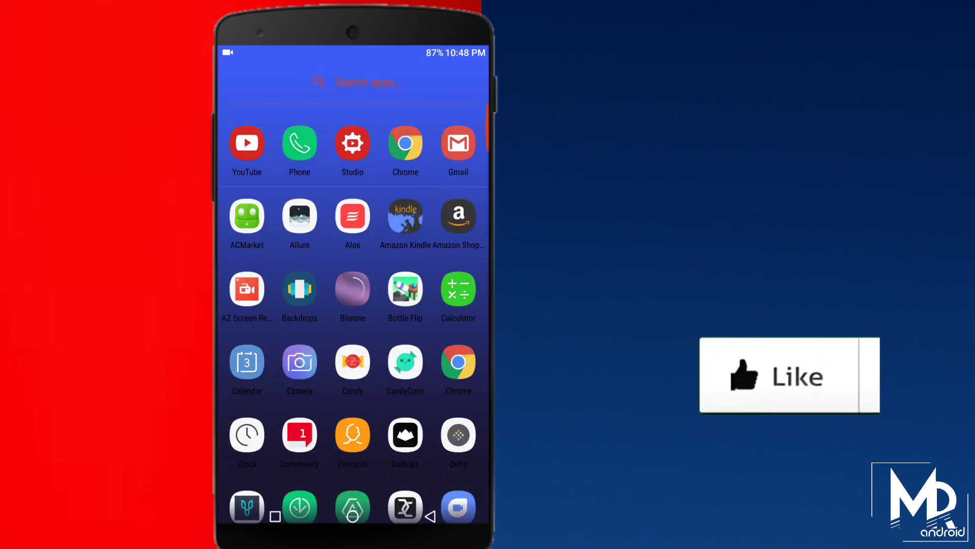
Scroll down the app drawer past MX Player and Paytm with S8-style icons.
scroll("down", 3)
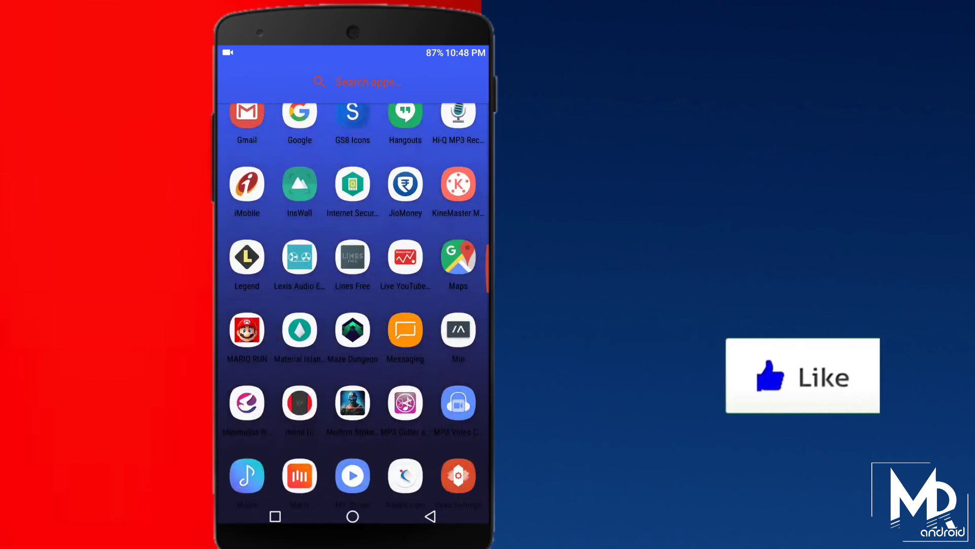
scroll("down", 3)
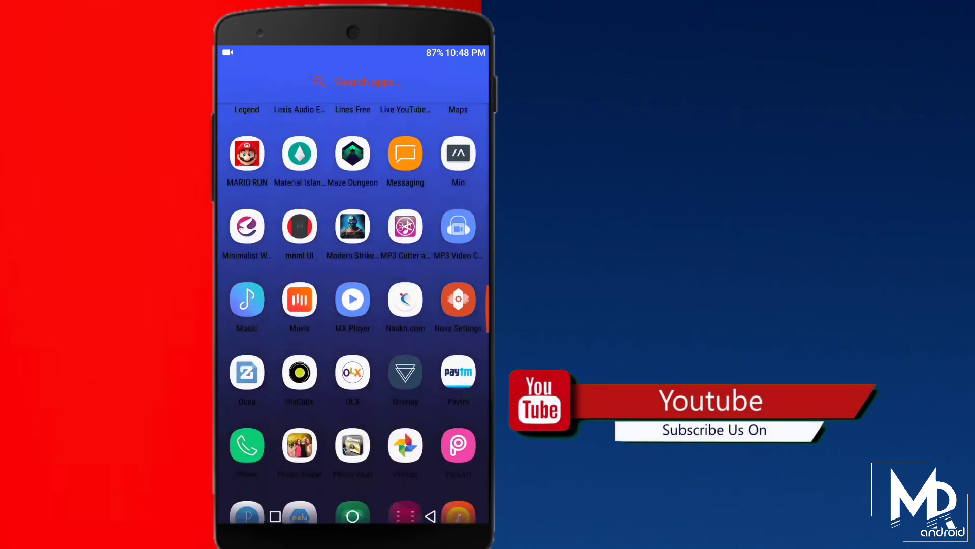